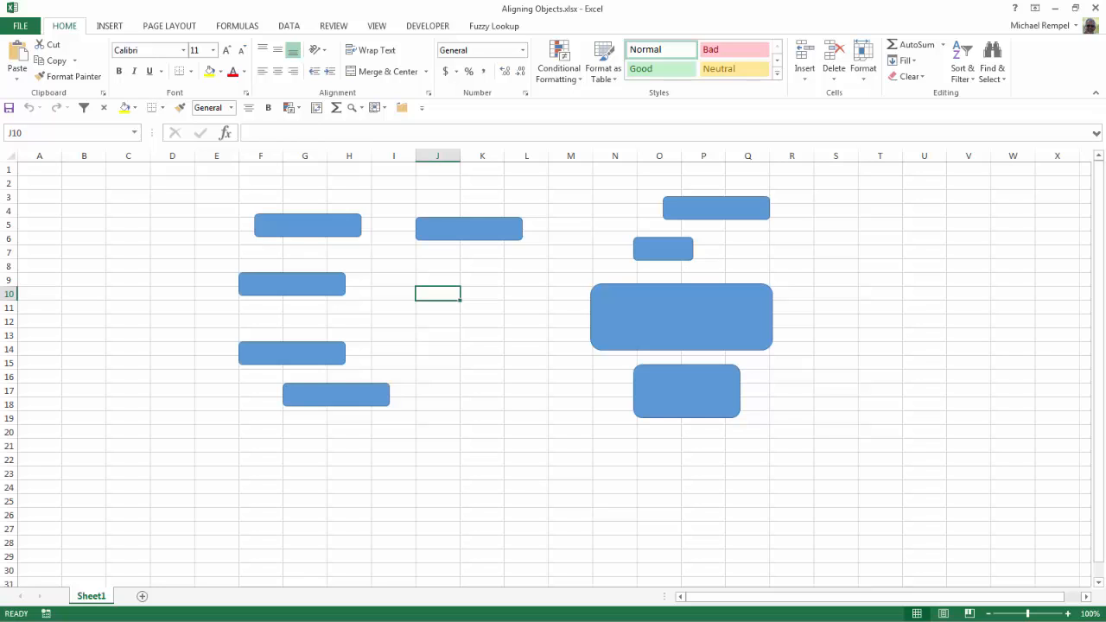
{"action": "mouse_move", "coordinate": [307, 416]}
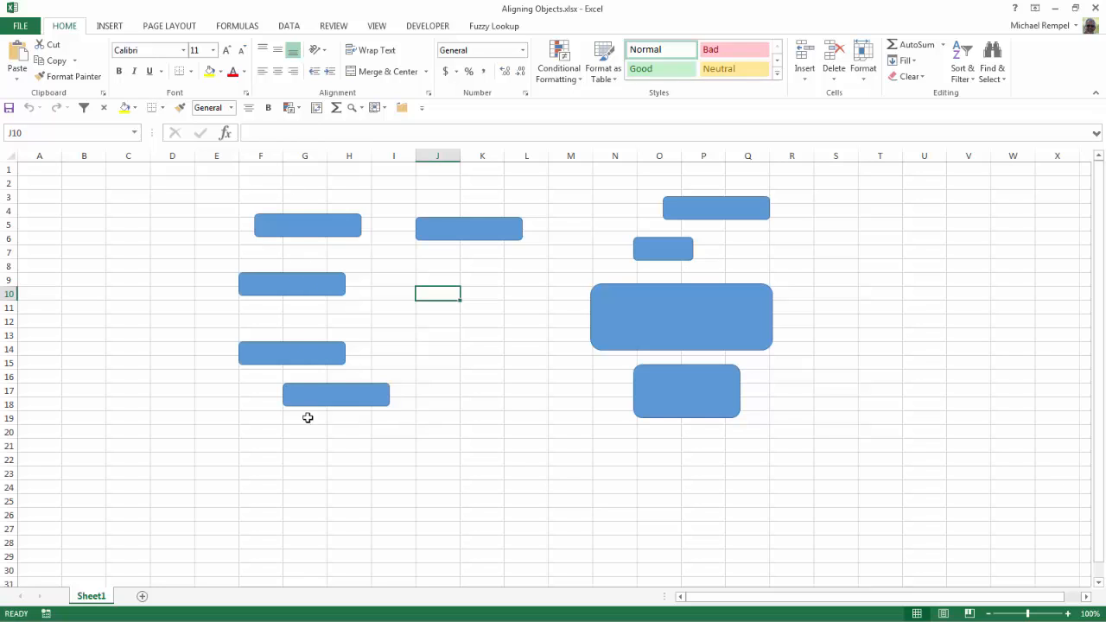
{"action": "mouse_move", "coordinate": [321, 420]}
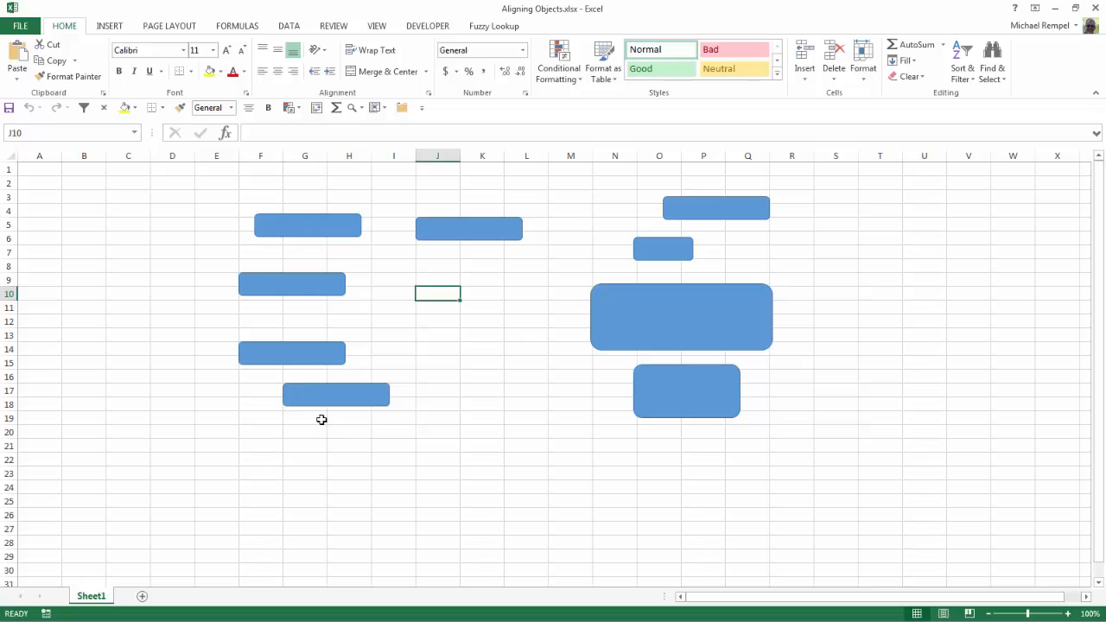
{"action": "mouse_move", "coordinate": [276, 442]}
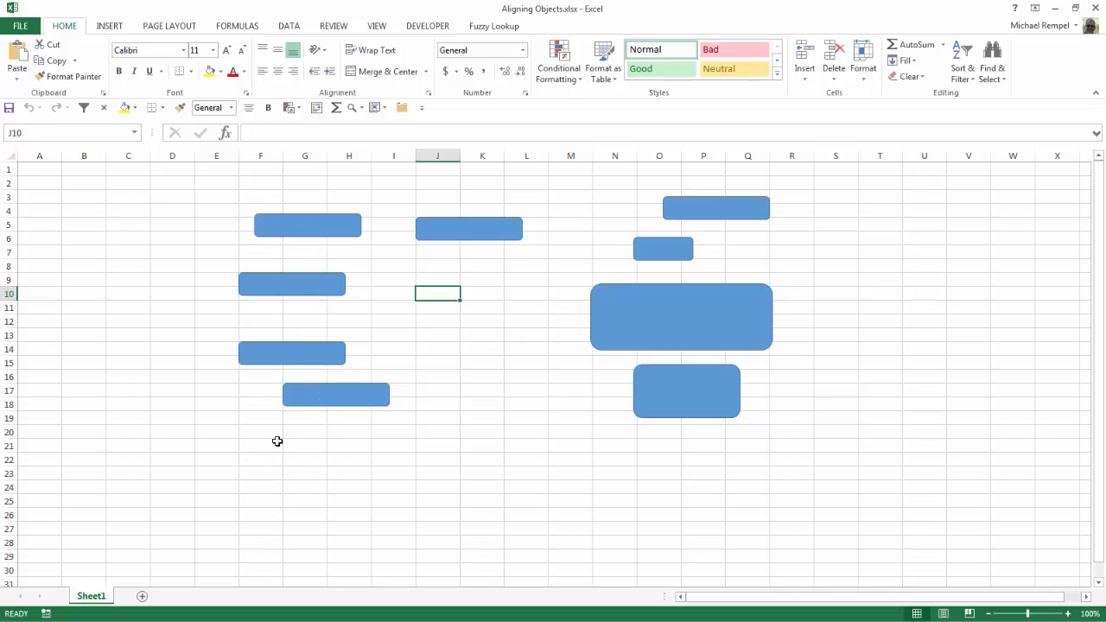
{"action": "mouse_move", "coordinate": [318, 228]}
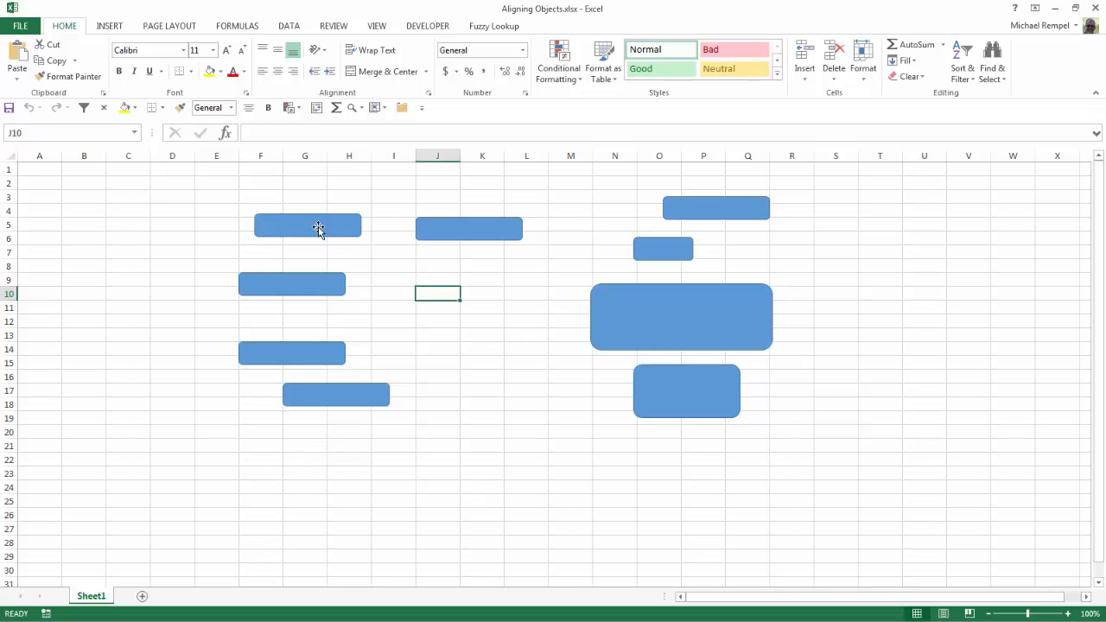
Align the four left-group rectangles by their left edges using Format > Align > Align Left, then deselect
{"action": "left_click", "coordinate": [307, 224]}
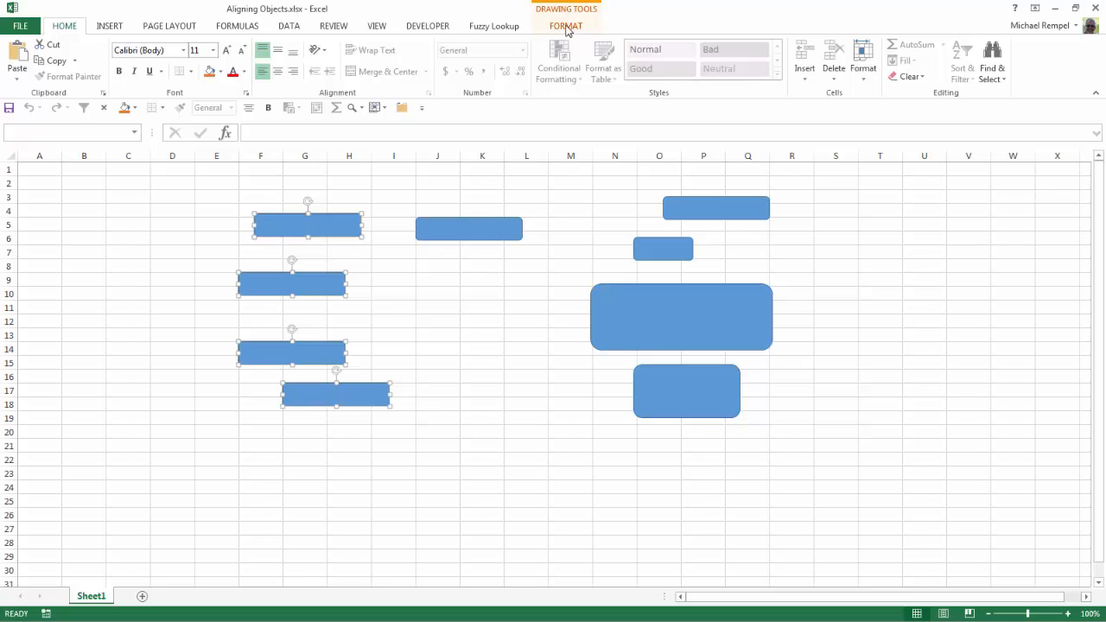
{"action": "left_click", "coordinate": [566, 26]}
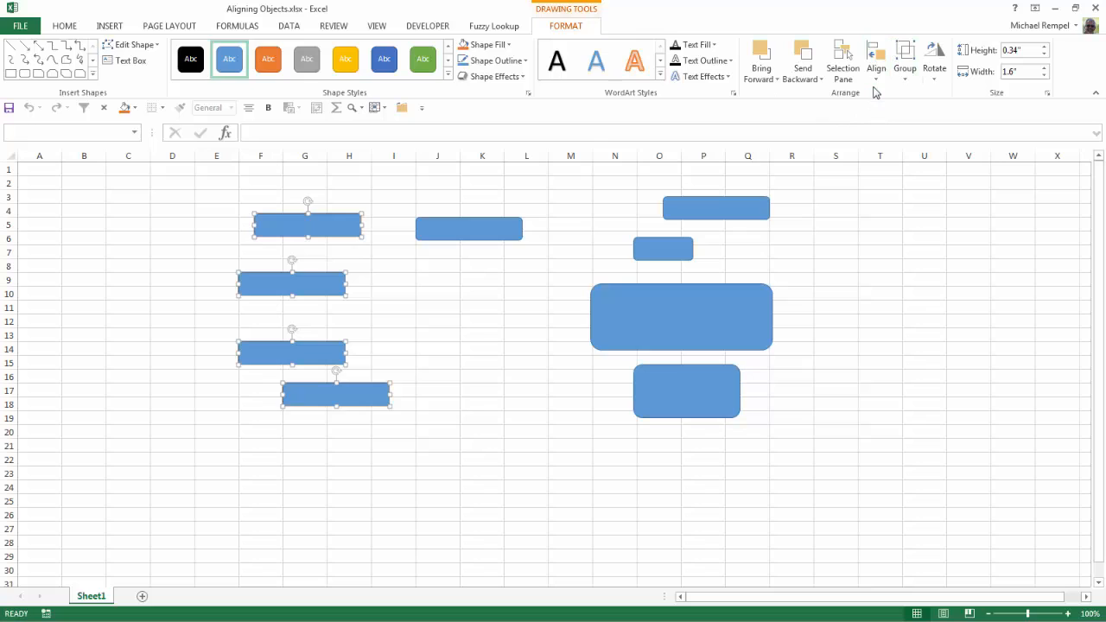
{"action": "left_click", "coordinate": [874, 60]}
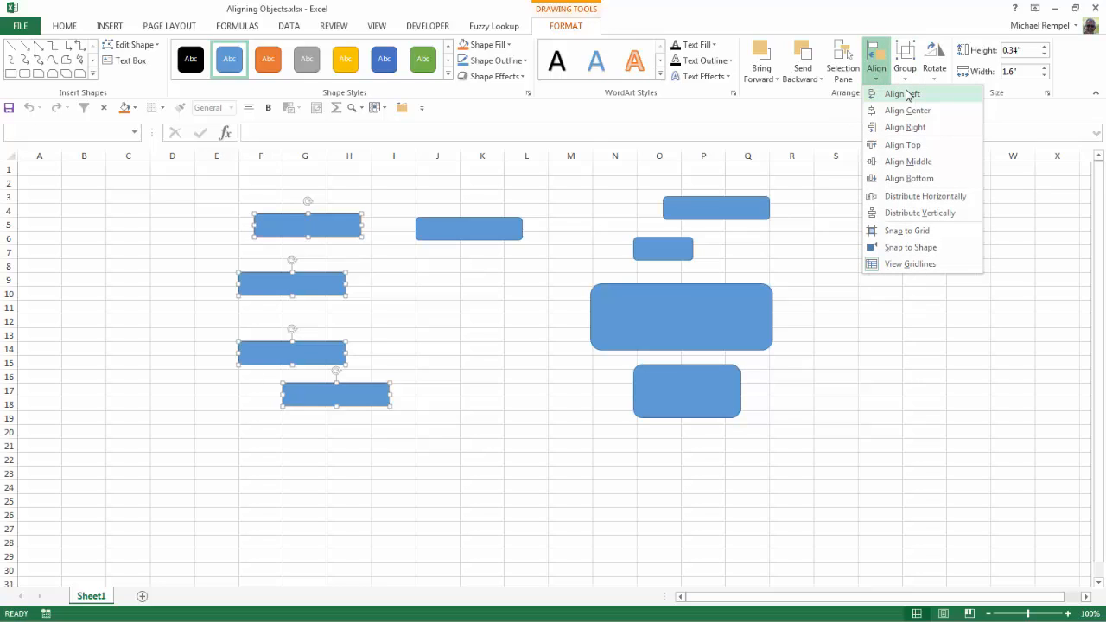
{"action": "left_click", "coordinate": [902, 93]}
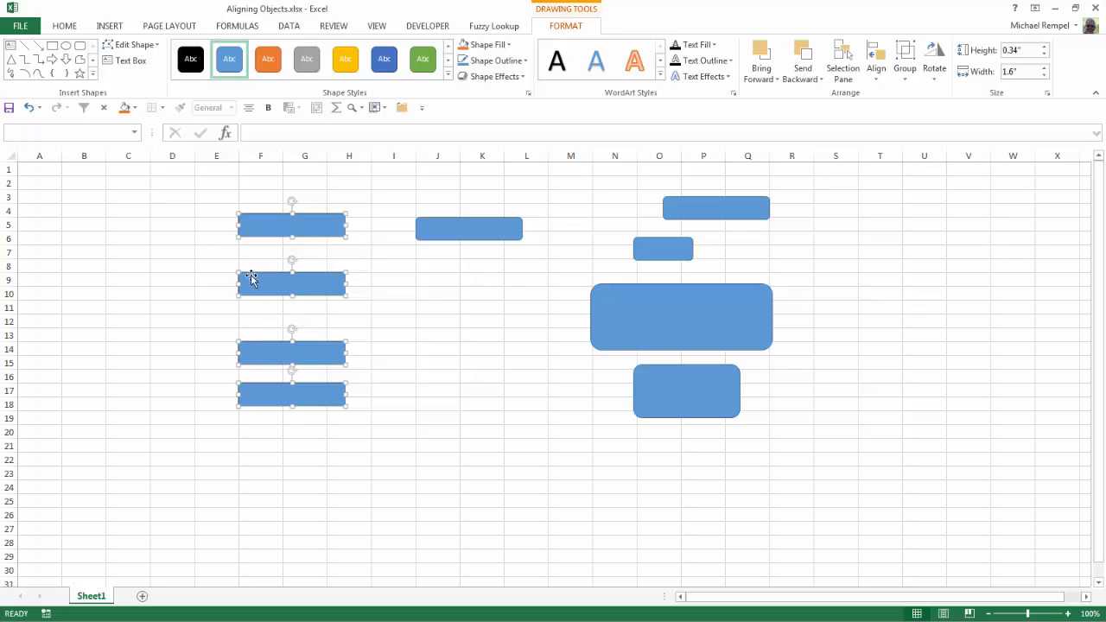
{"action": "left_click", "coordinate": [437, 335]}
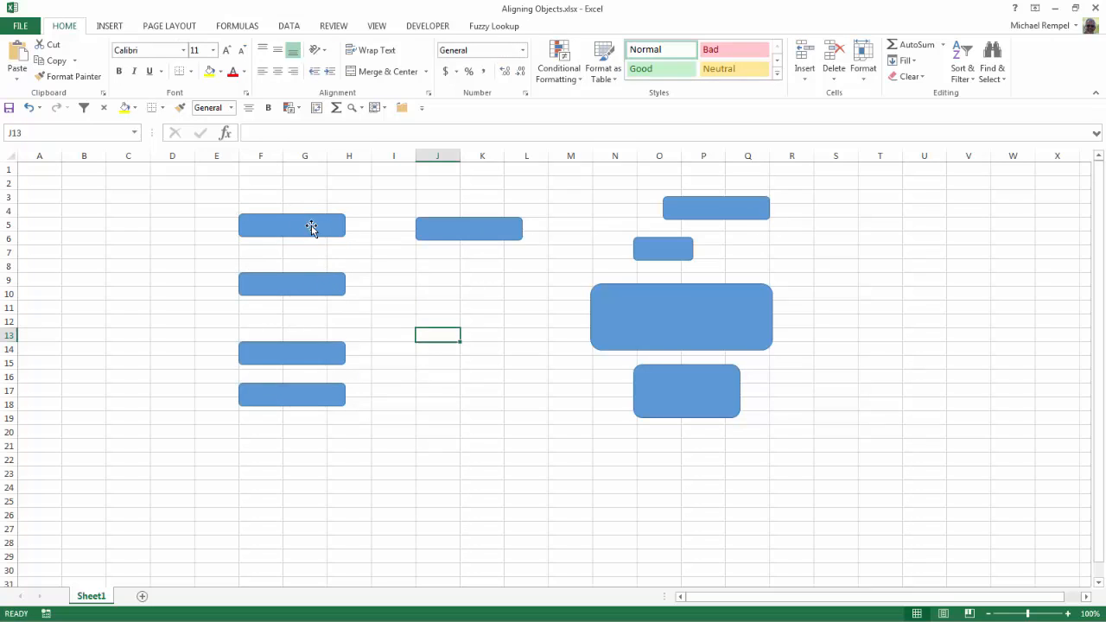
Top-align the three top rectangles in columns F, J and O, then deselect
{"action": "left_click", "coordinate": [291, 225]}
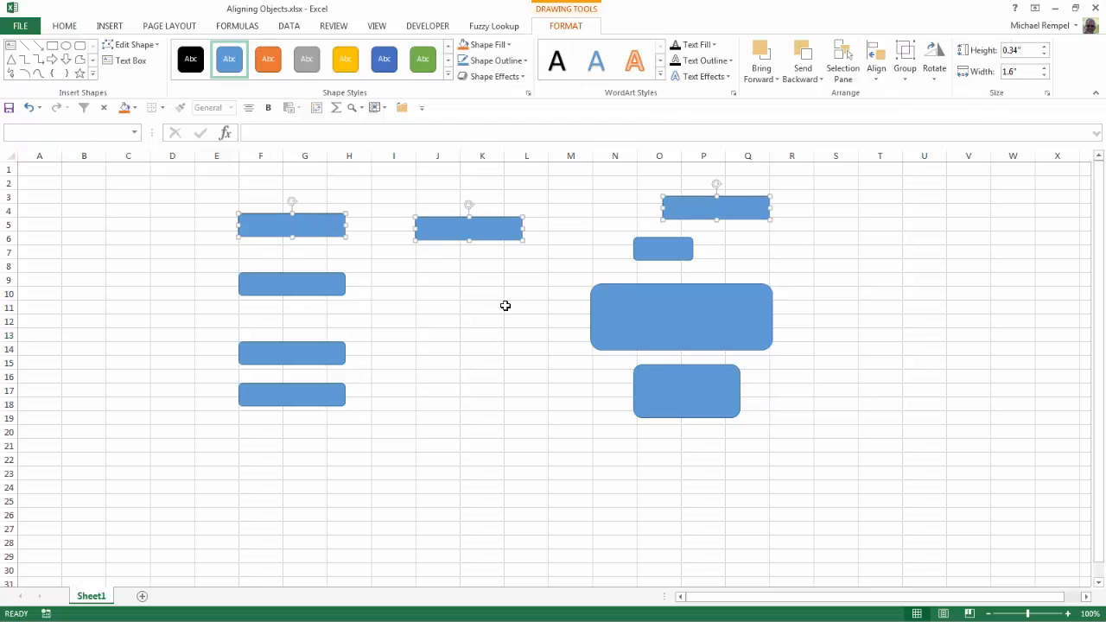
{"action": "left_click", "coordinate": [874, 60]}
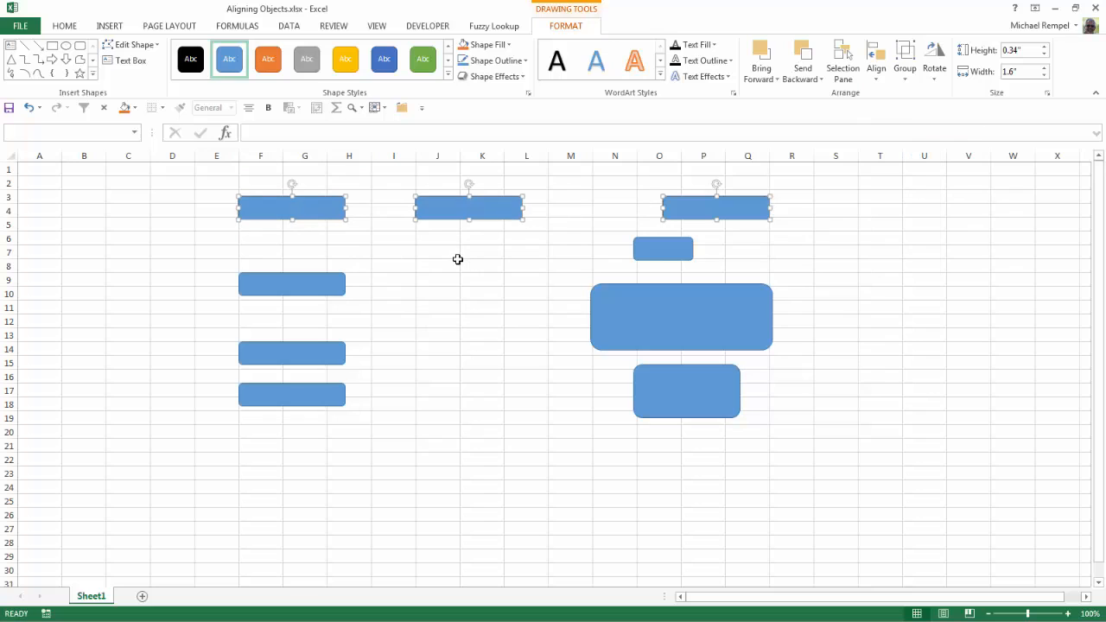
{"action": "left_click", "coordinate": [482, 252]}
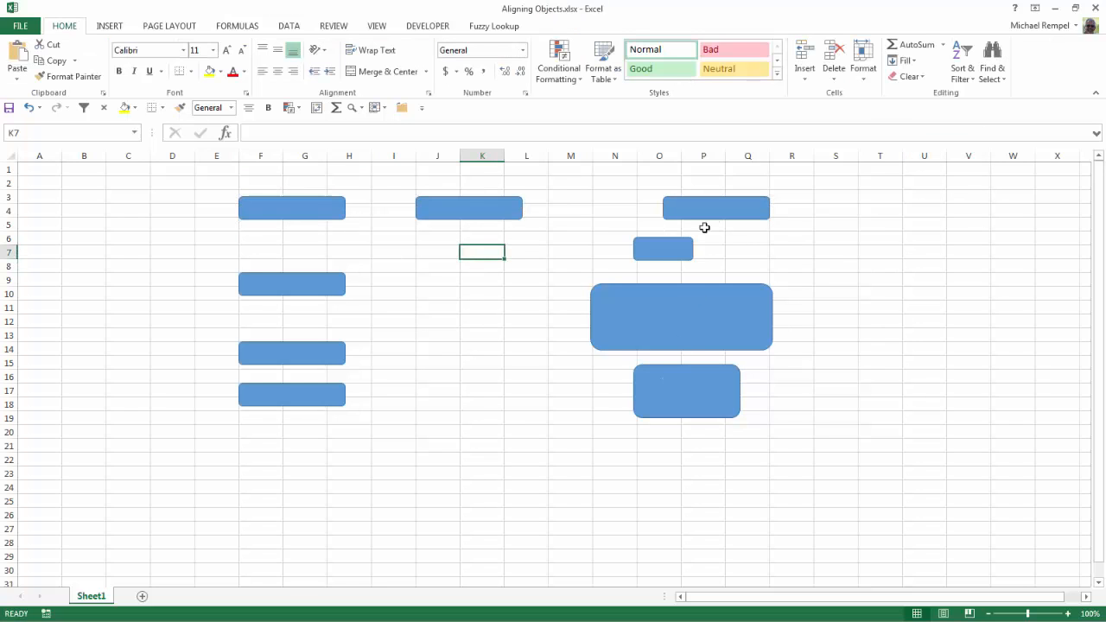
Try Align Left and Align Right on the right group, then settle on Align Center and deselect
{"action": "left_click", "coordinate": [716, 208]}
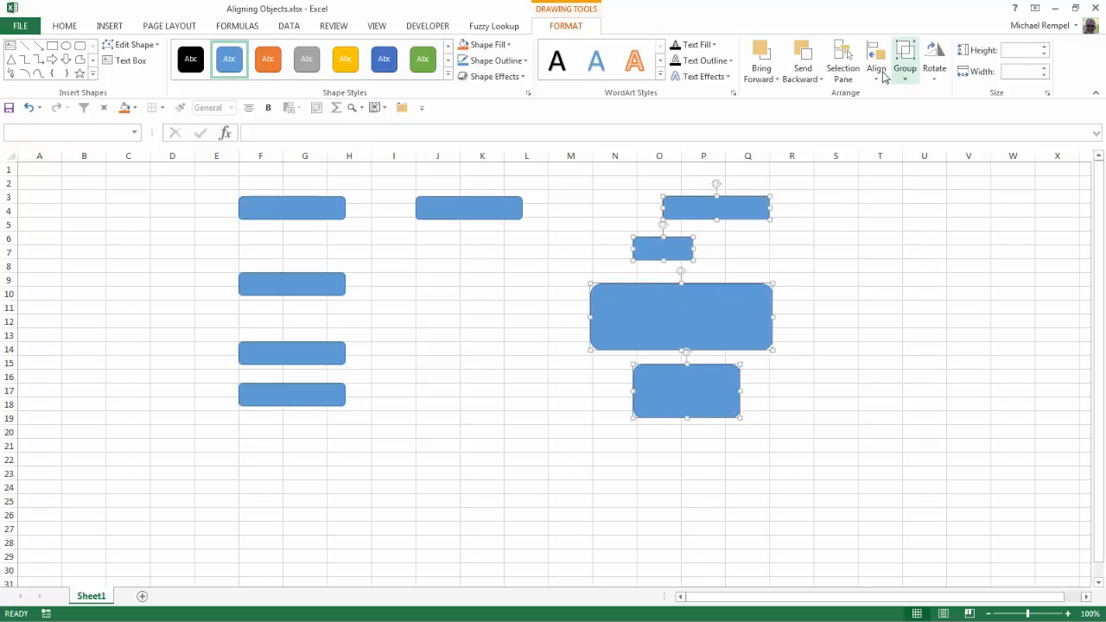
{"action": "left_click", "coordinate": [874, 60]}
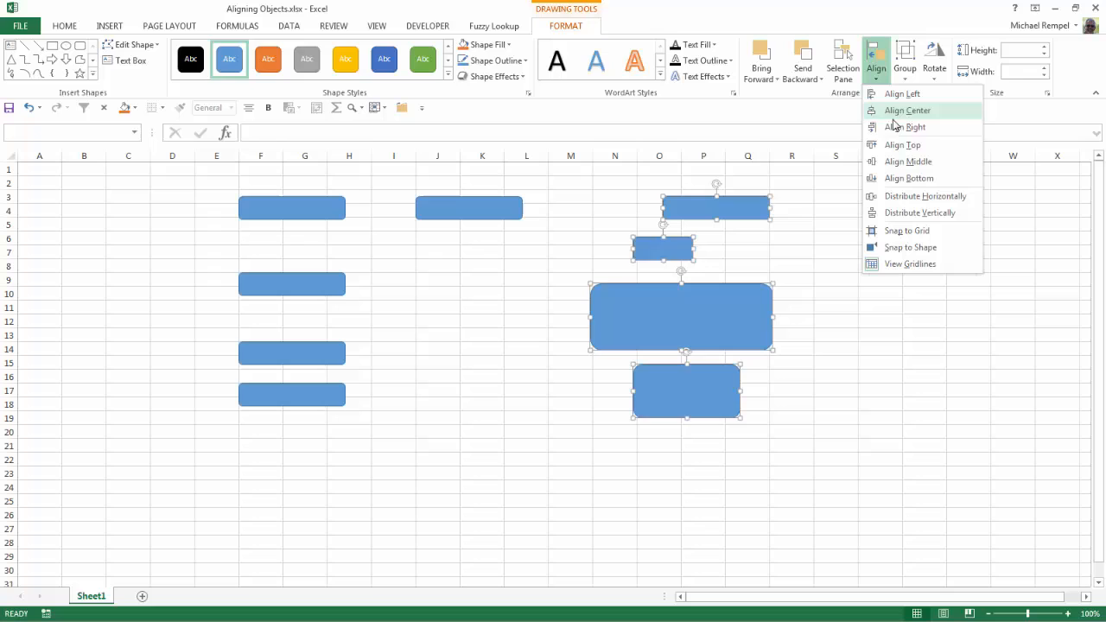
{"action": "mouse_move", "coordinate": [902, 93]}
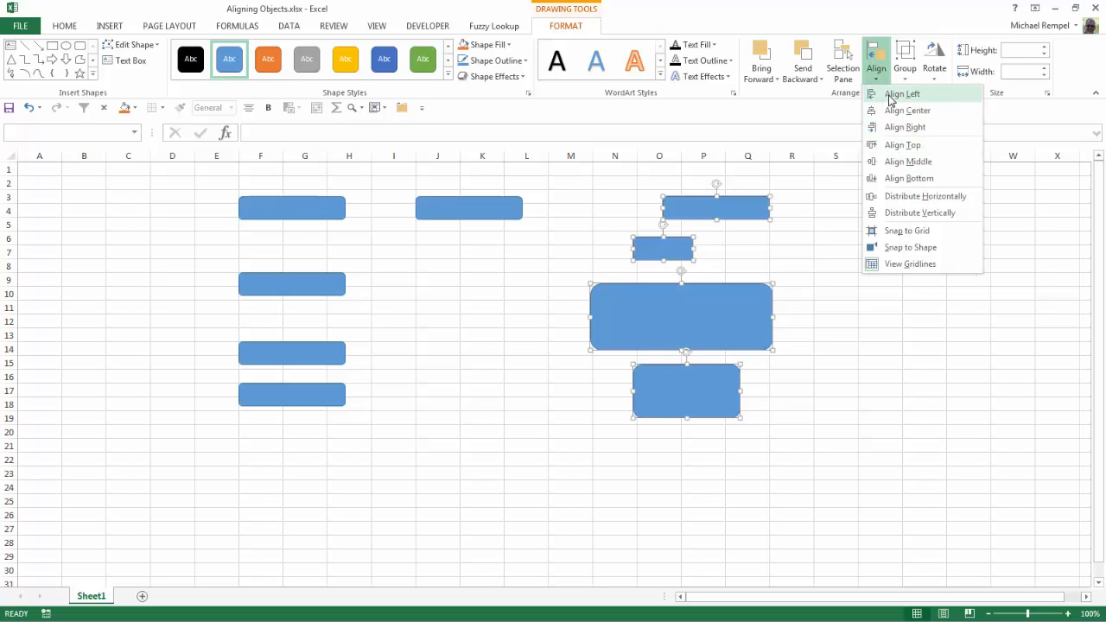
{"action": "left_click", "coordinate": [905, 127]}
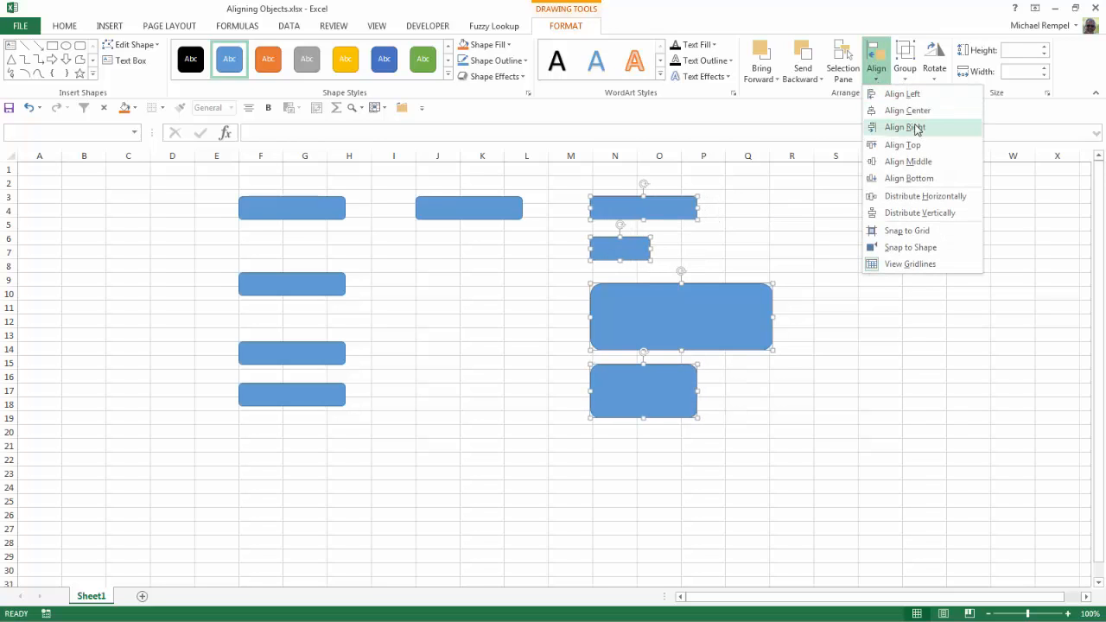
{"action": "left_click", "coordinate": [906, 127]}
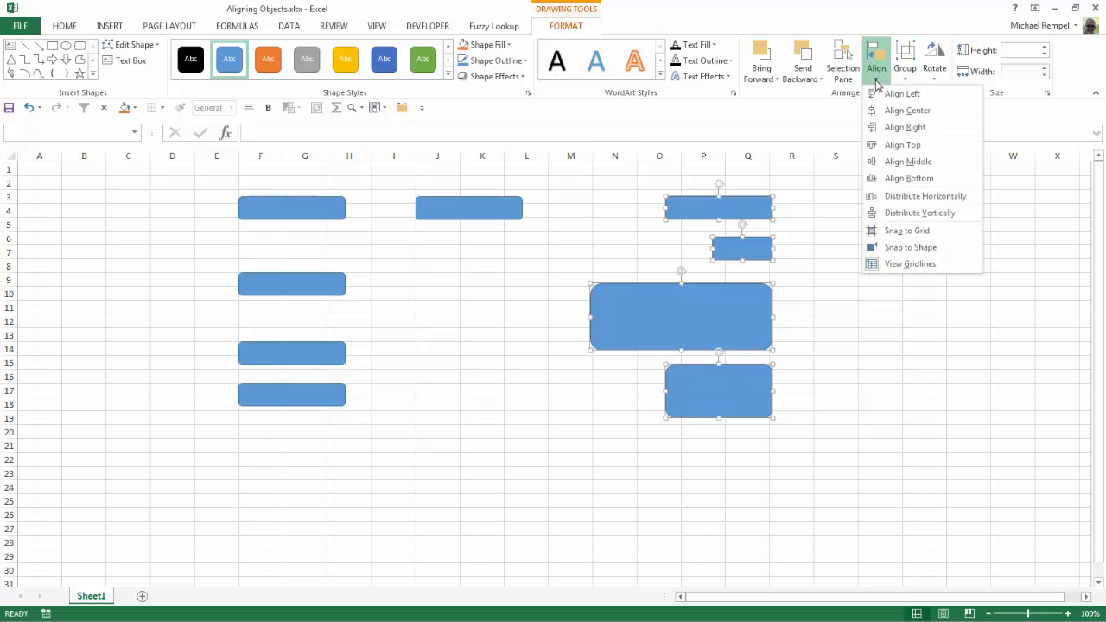
{"action": "left_click", "coordinate": [907, 111]}
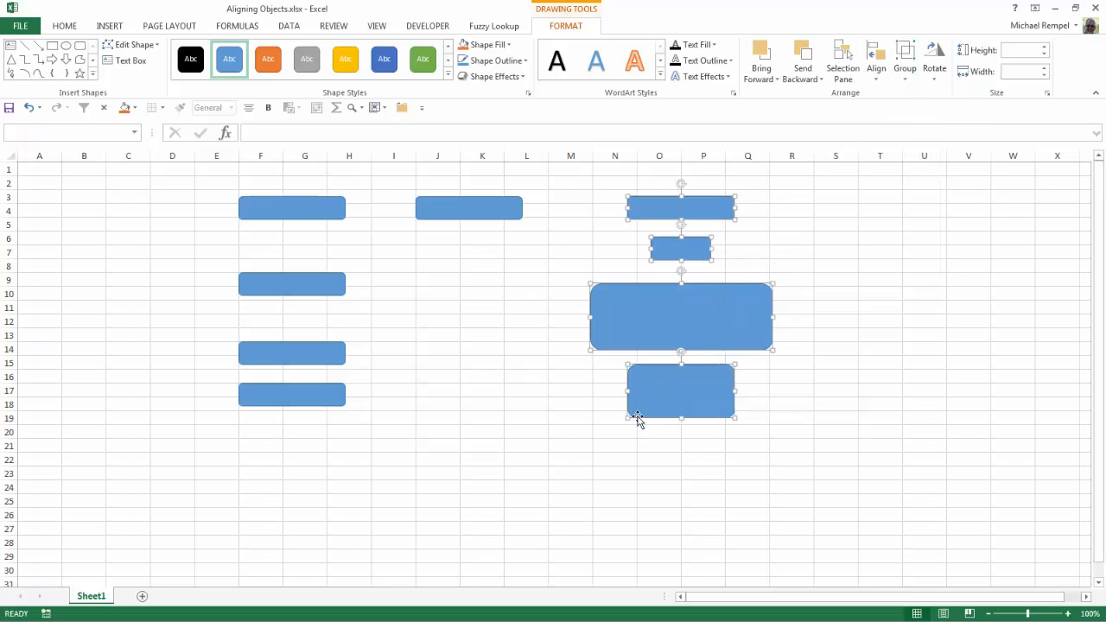
{"action": "mouse_move", "coordinate": [646, 362]}
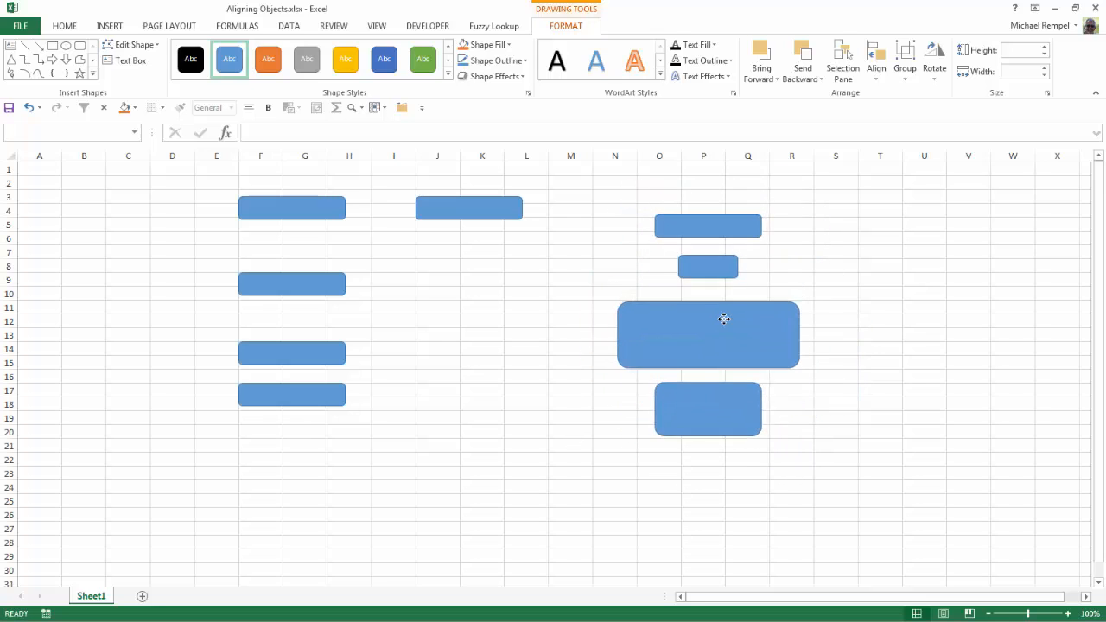
{"action": "left_click", "coordinate": [525, 336]}
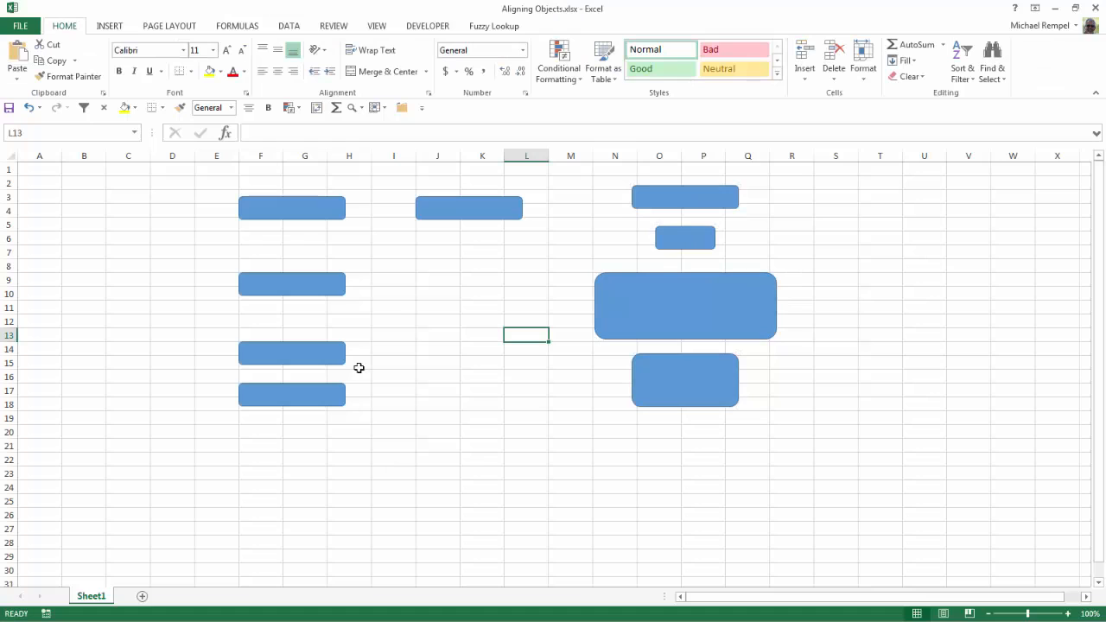
{"action": "mouse_move", "coordinate": [278, 217]}
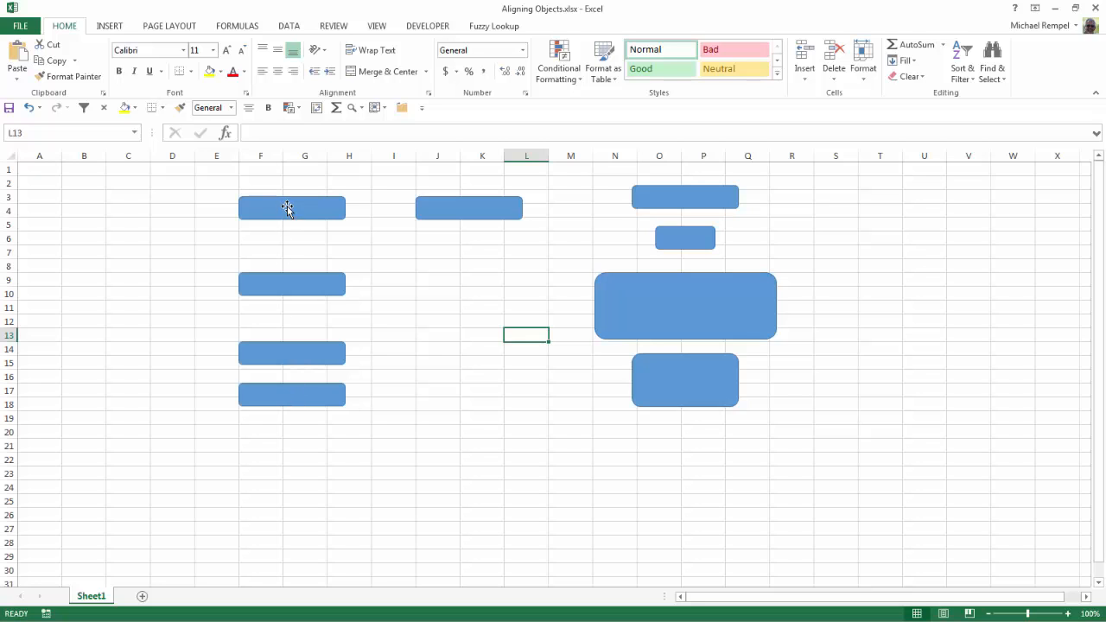
Alt-drag the left-column rectangles' corner handles so they snap to gridlines at a common size
{"action": "left_click", "coordinate": [290, 208]}
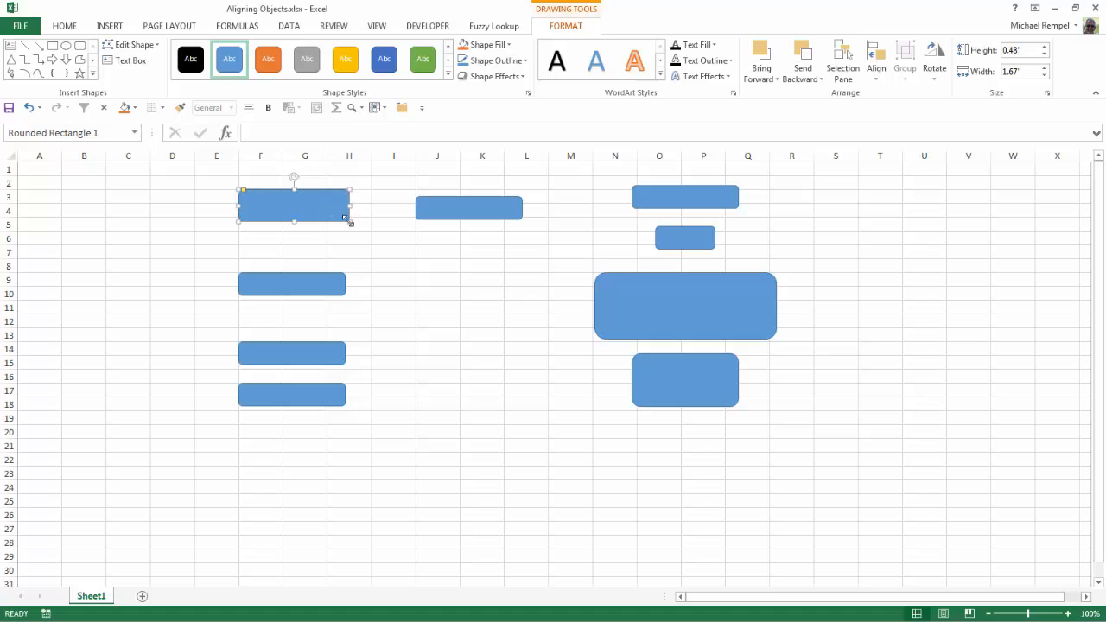
{"action": "left_click_drag", "start_coordinate": [349, 221], "coordinate": [371, 231]}
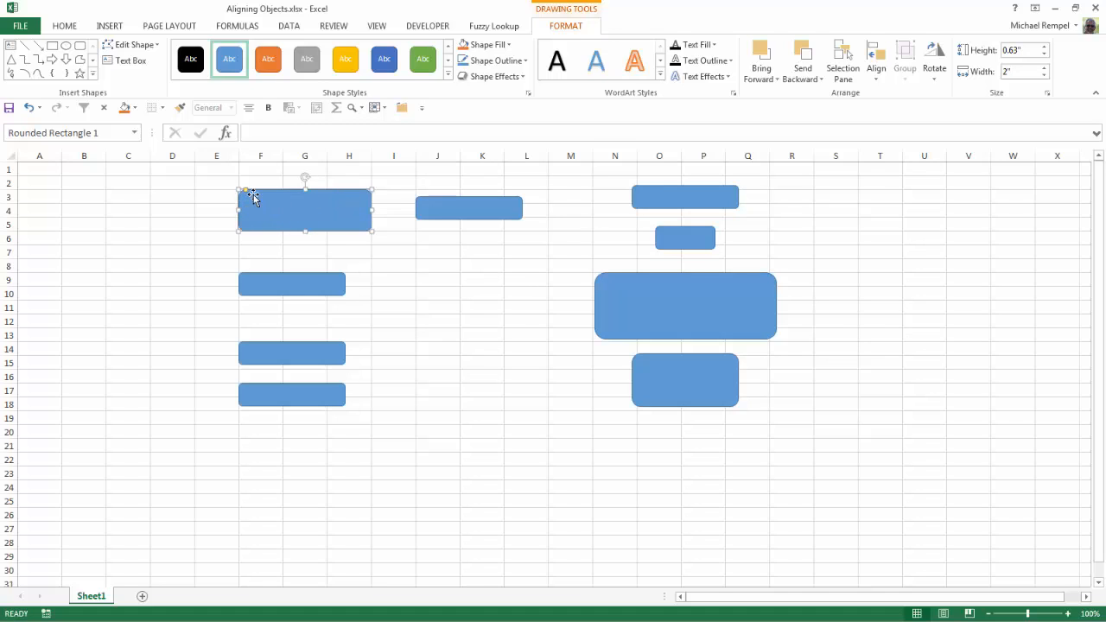
{"action": "mouse_move", "coordinate": [152, 387]}
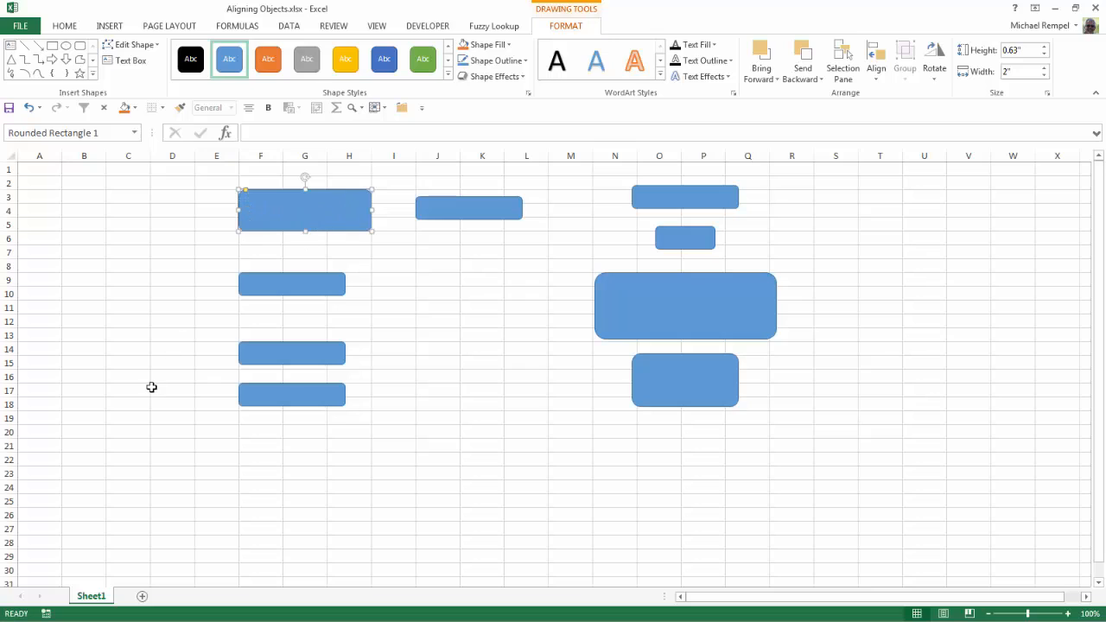
{"action": "left_click", "coordinate": [291, 283]}
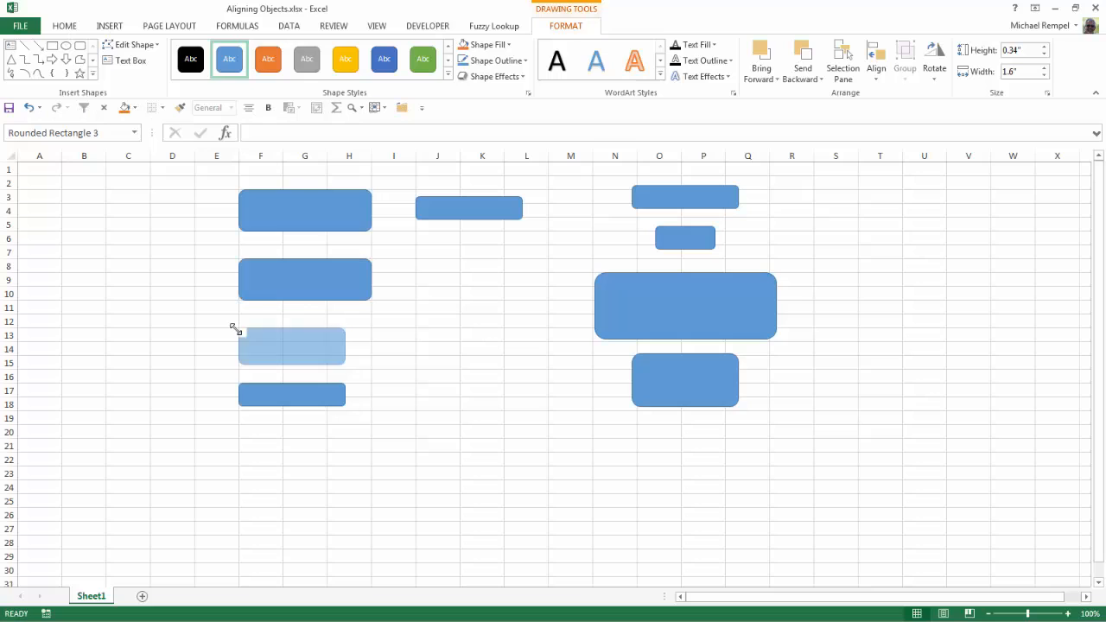
{"action": "left_click_drag", "start_coordinate": [238, 331], "coordinate": [366, 370]}
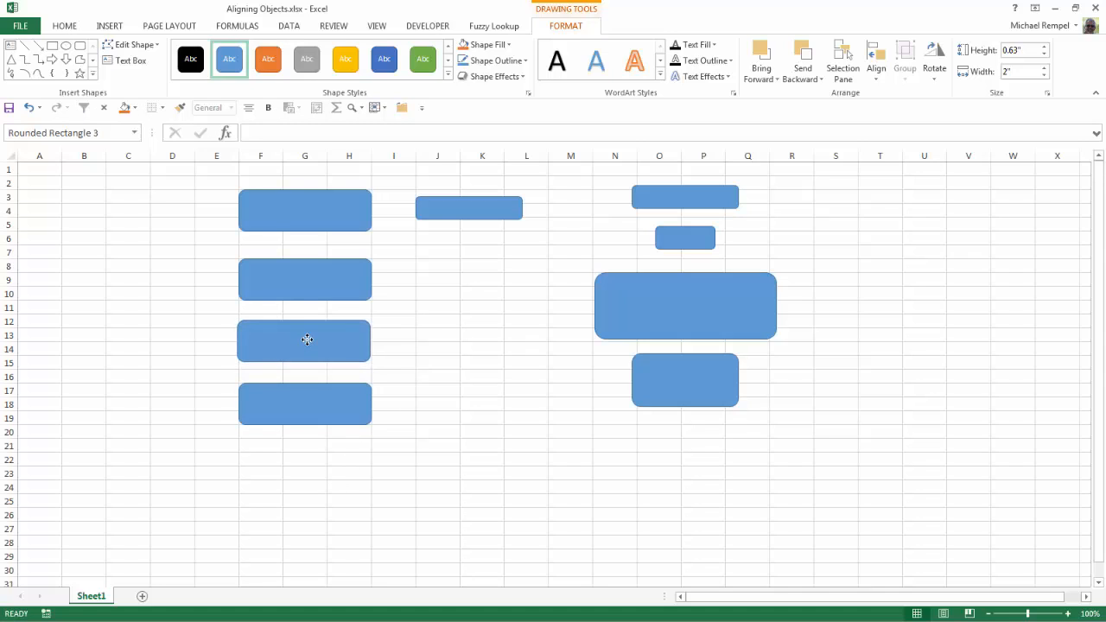
Select all four left-column rectangles and set one common Width in the Size group
{"action": "left_click", "coordinate": [304, 338]}
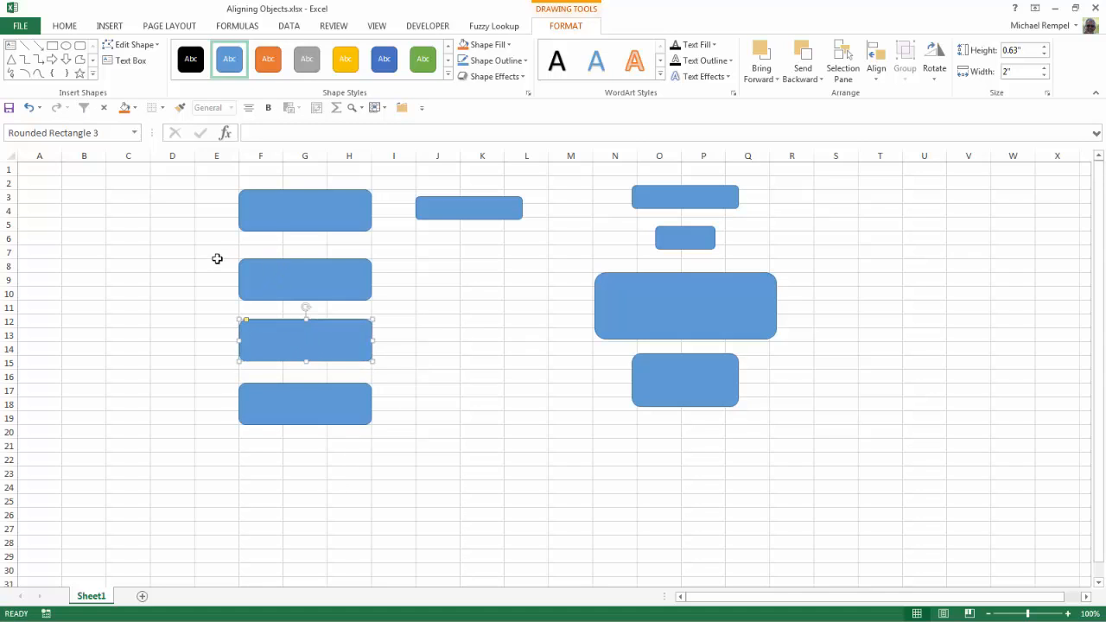
{"action": "left_click", "coordinate": [304, 210]}
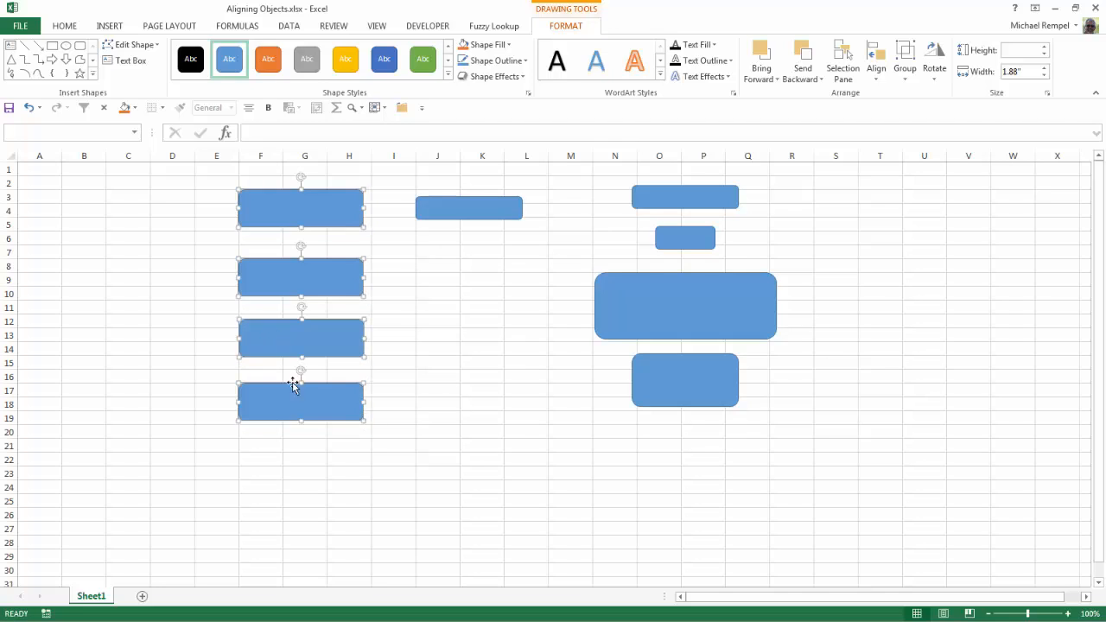
{"action": "mouse_move", "coordinate": [311, 417]}
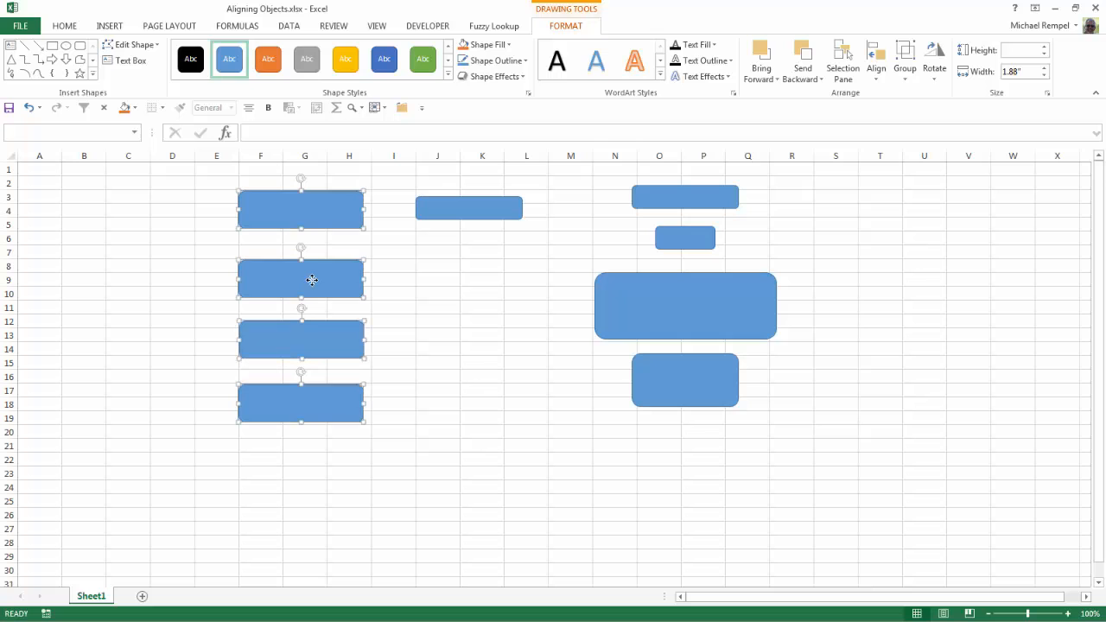
{"action": "mouse_move", "coordinate": [456, 320]}
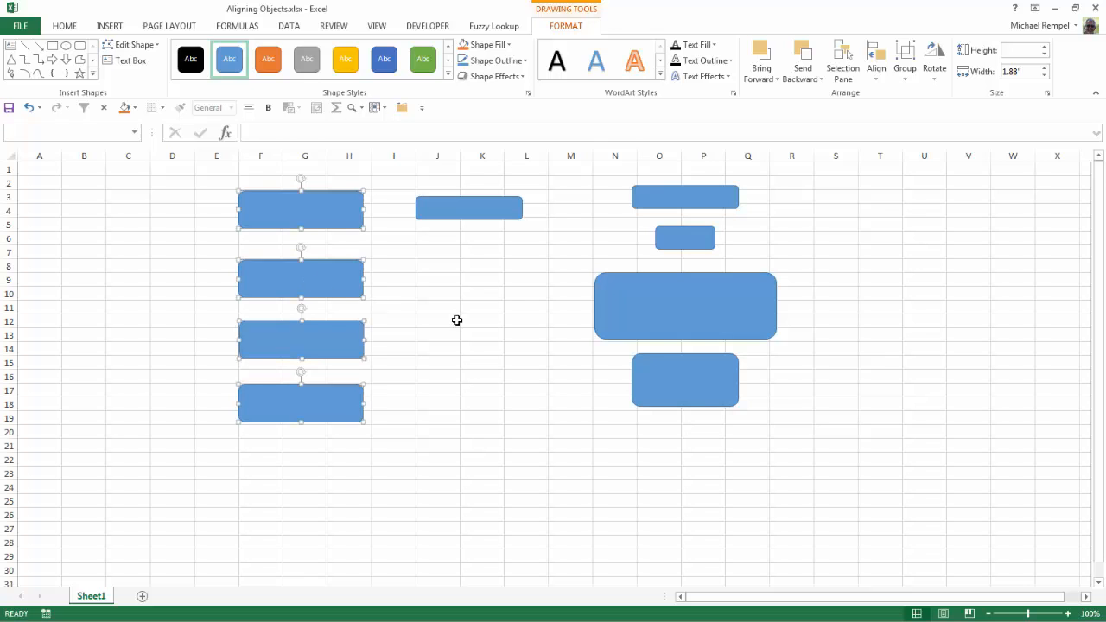